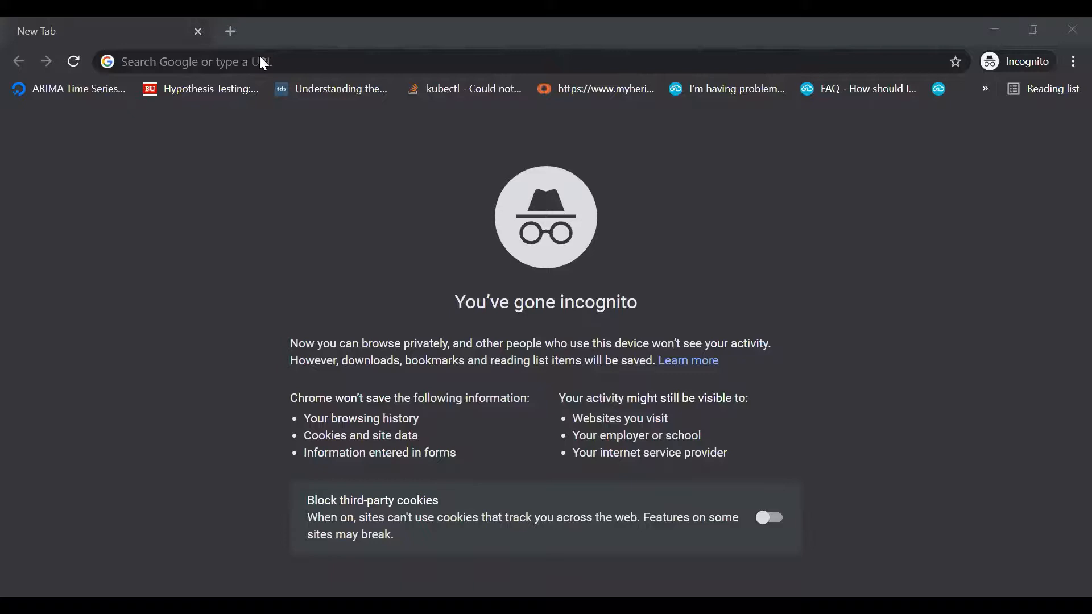
Search 'download virtualbox', open the official downloads page, and download the Windows hosts installer
{"action": "type", "text": "download vi"}
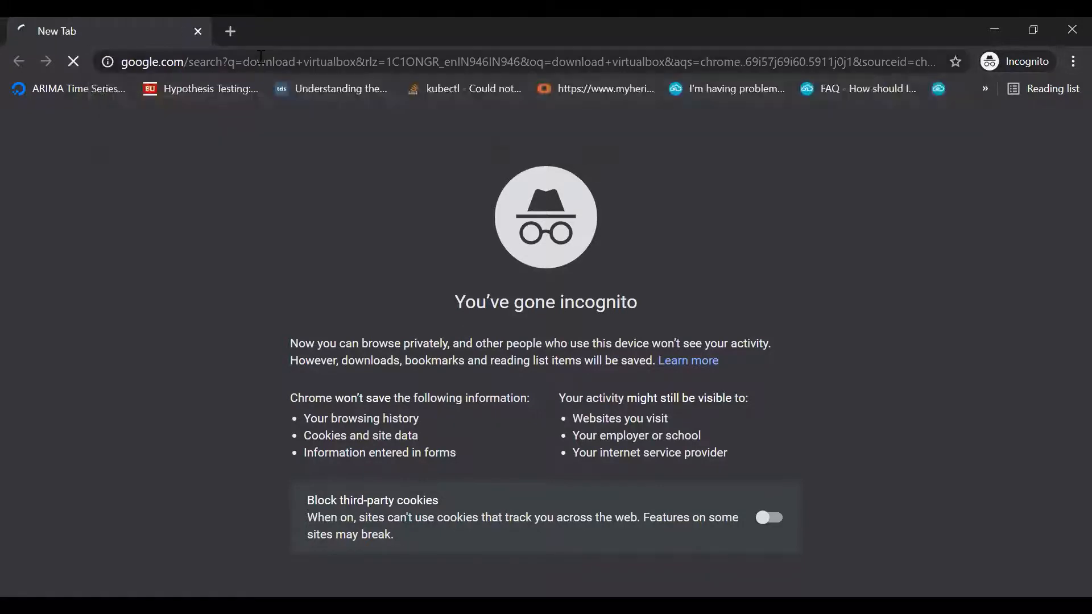
{"action": "key", "text": "Enter"}
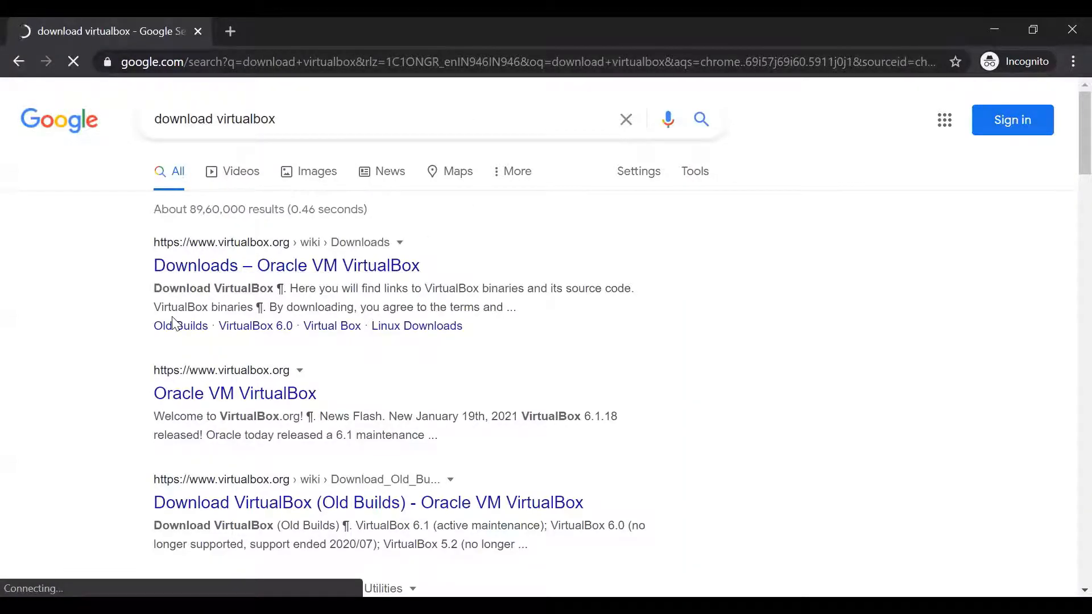
{"action": "left_click", "coordinate": [285, 266]}
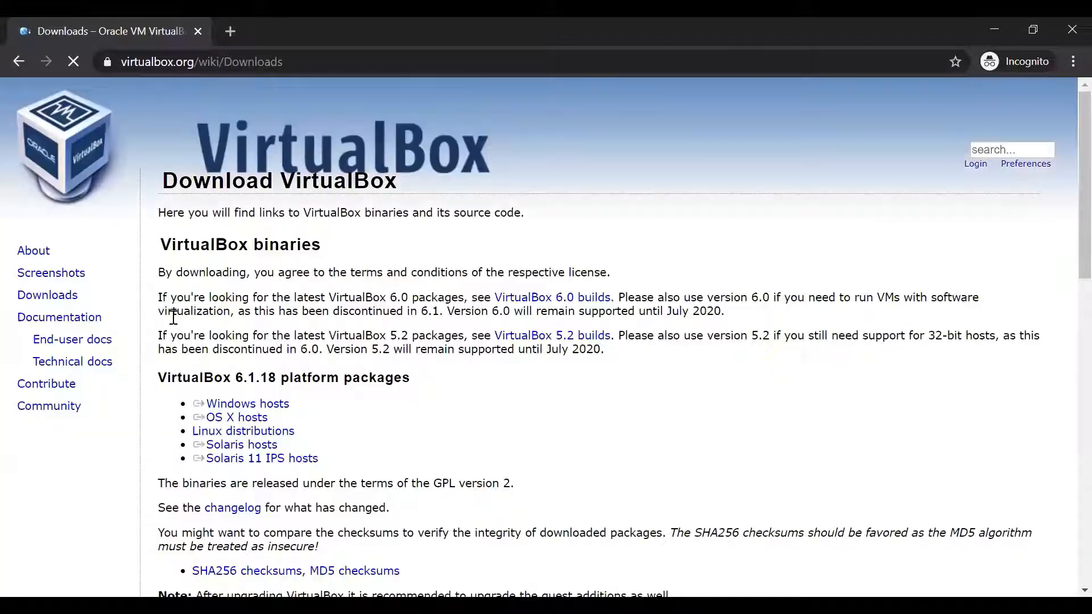
{"action": "scroll", "scroll_direction": "down", "scroll_amount": 3}
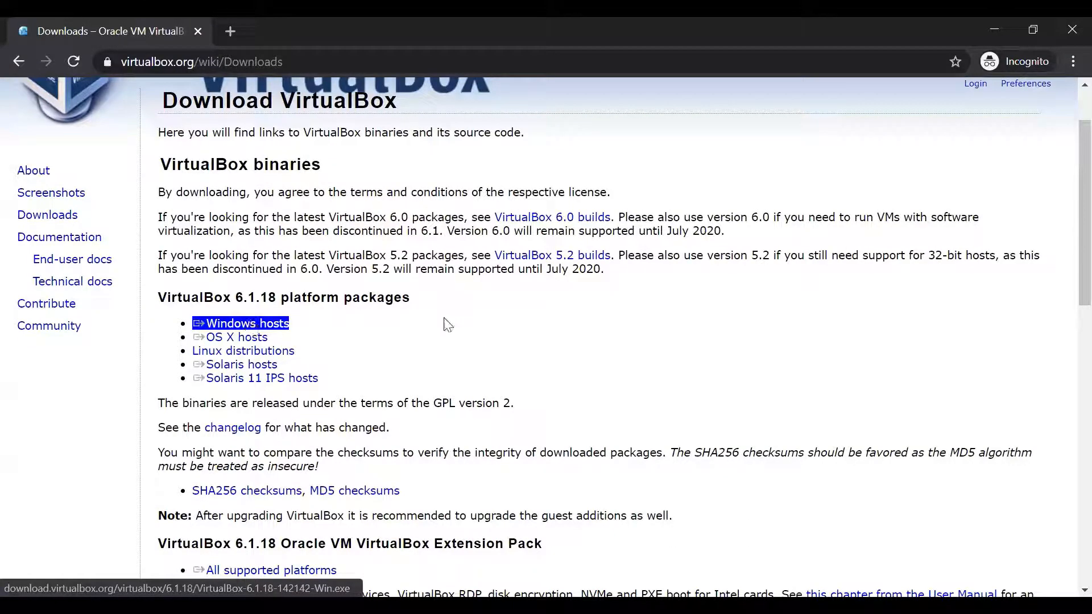
{"action": "left_click", "coordinate": [246, 323]}
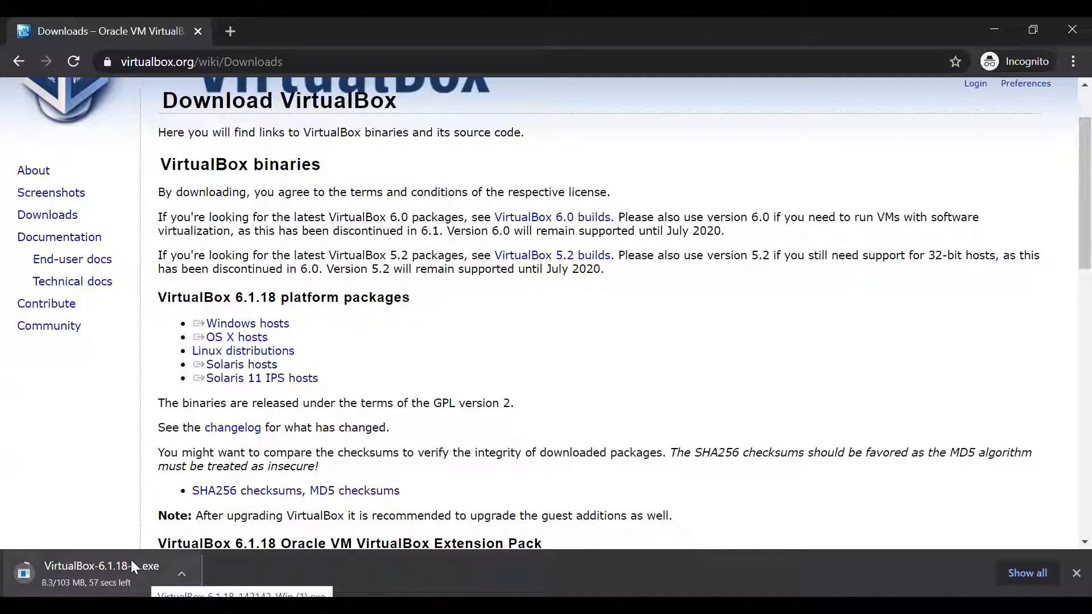
Launch the VirtualBox 6.1.18 installer from Chrome downloads and install with default features, options and network reset
{"action": "left_click", "coordinate": [1074, 61]}
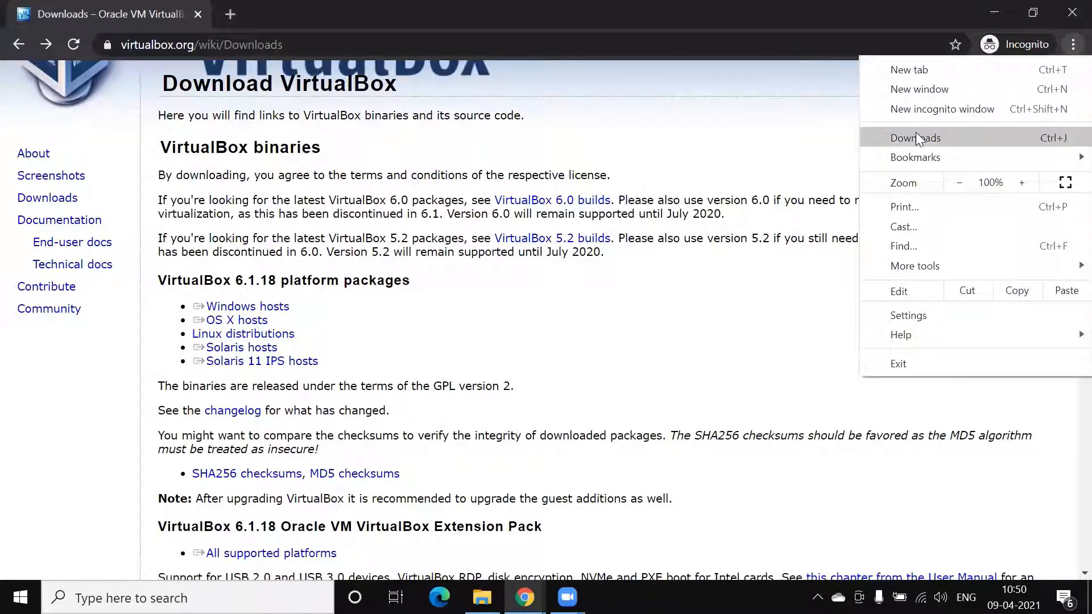
{"action": "left_click", "coordinate": [915, 138]}
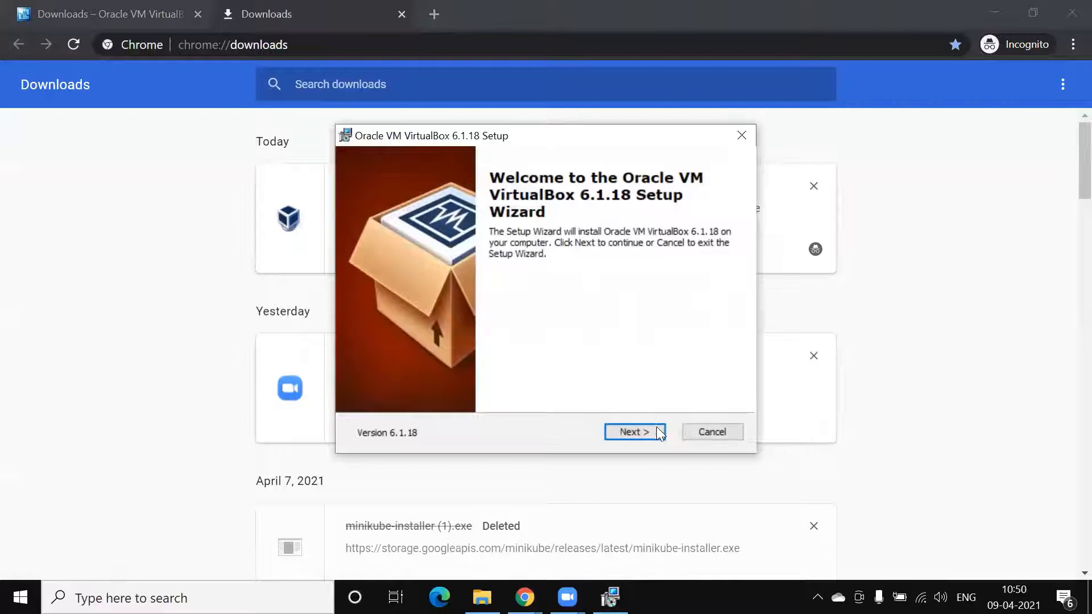
{"action": "left_click", "coordinate": [635, 431]}
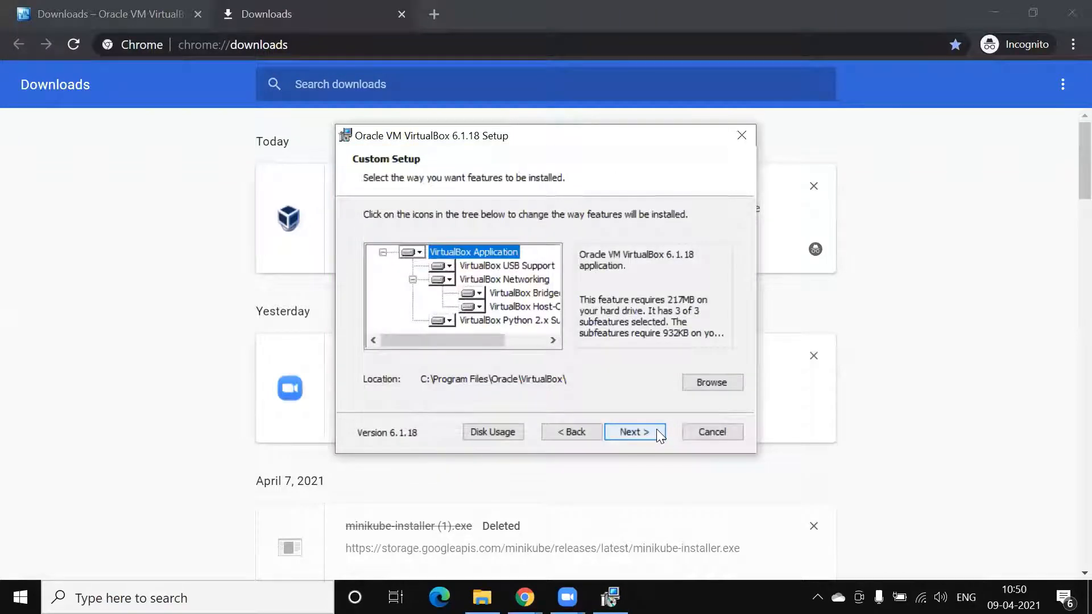
{"action": "left_click", "coordinate": [635, 431]}
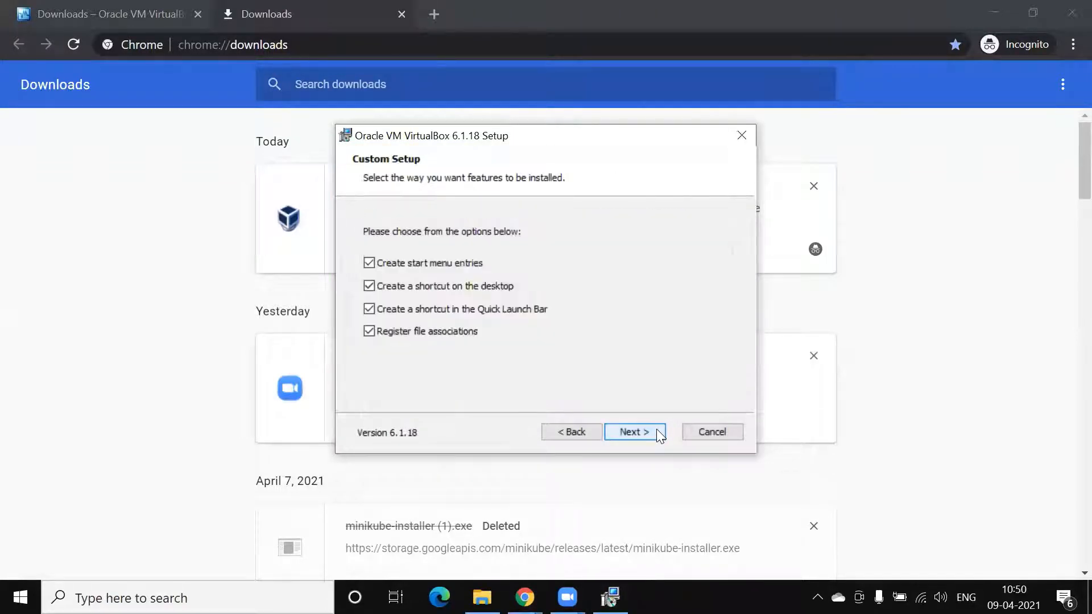
{"action": "left_click", "coordinate": [636, 431]}
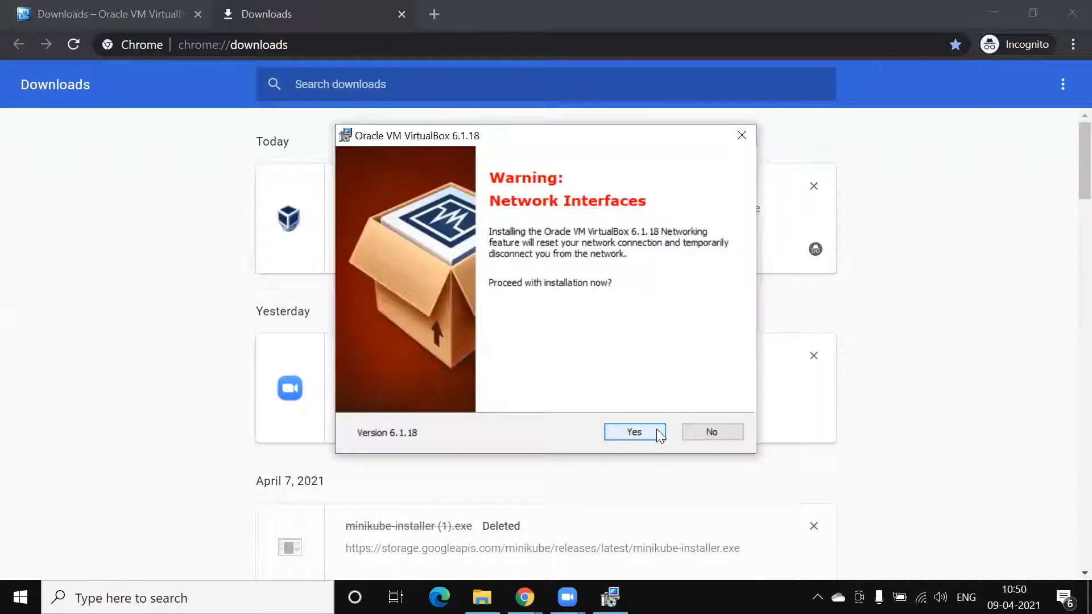
{"action": "left_click", "coordinate": [635, 432]}
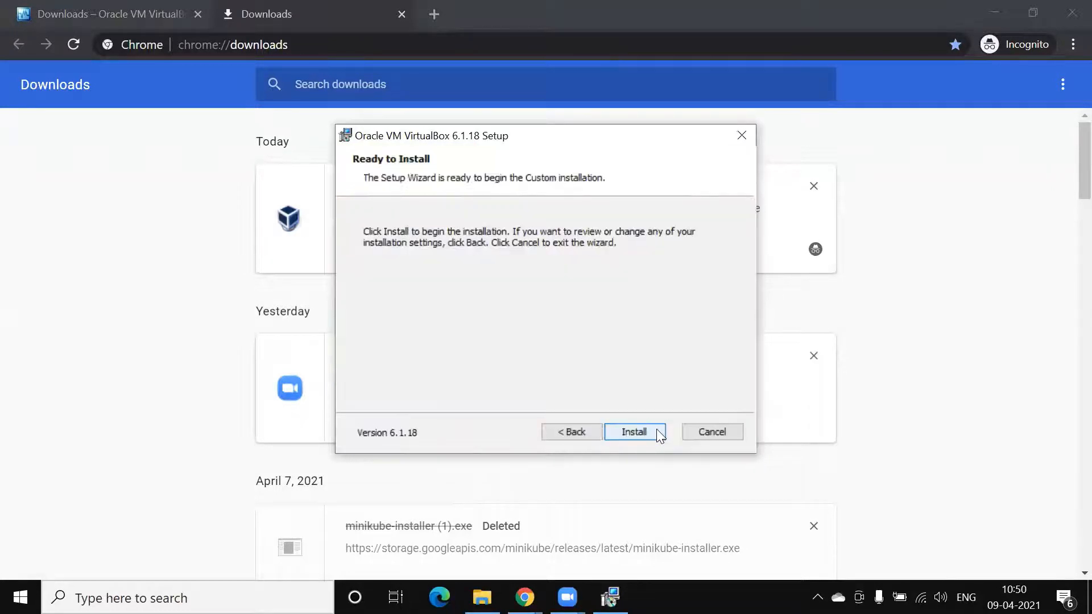
{"action": "left_click", "coordinate": [635, 431]}
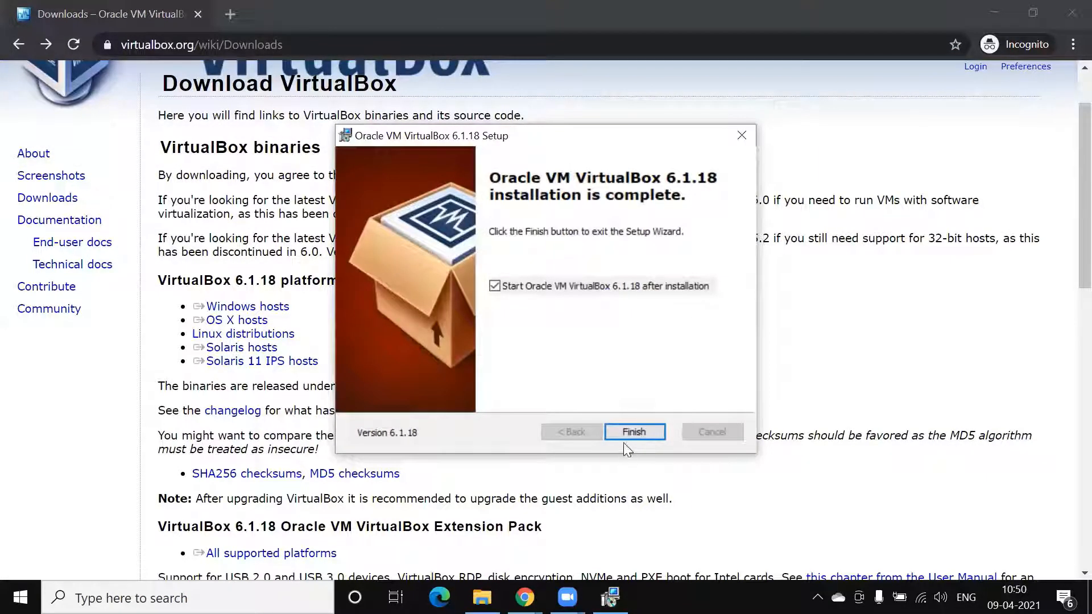
{"action": "left_click", "coordinate": [634, 432]}
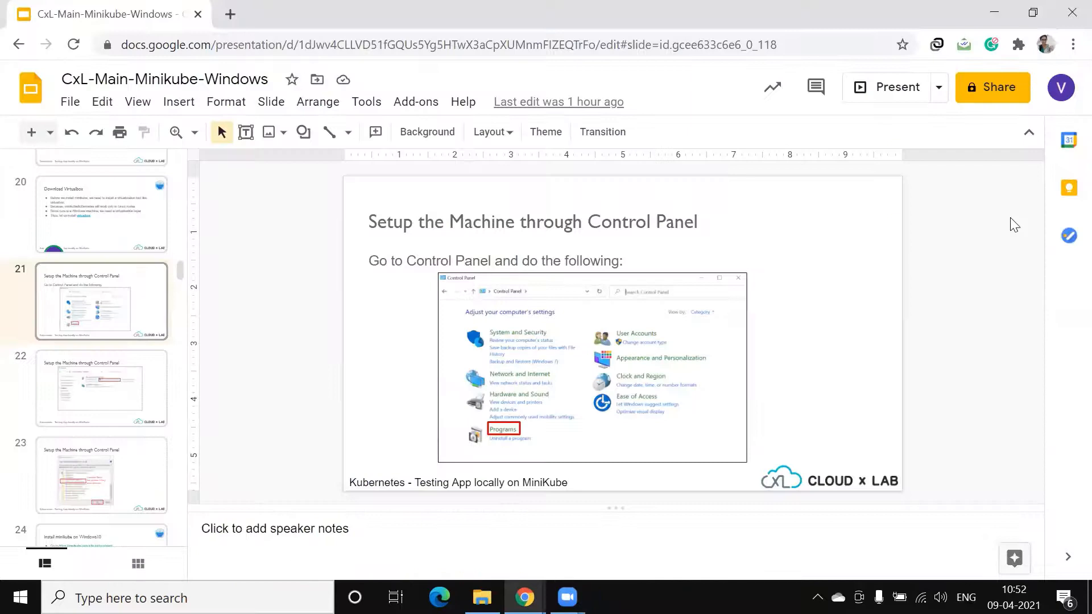
{"action": "mouse_move", "coordinate": [966, 347]}
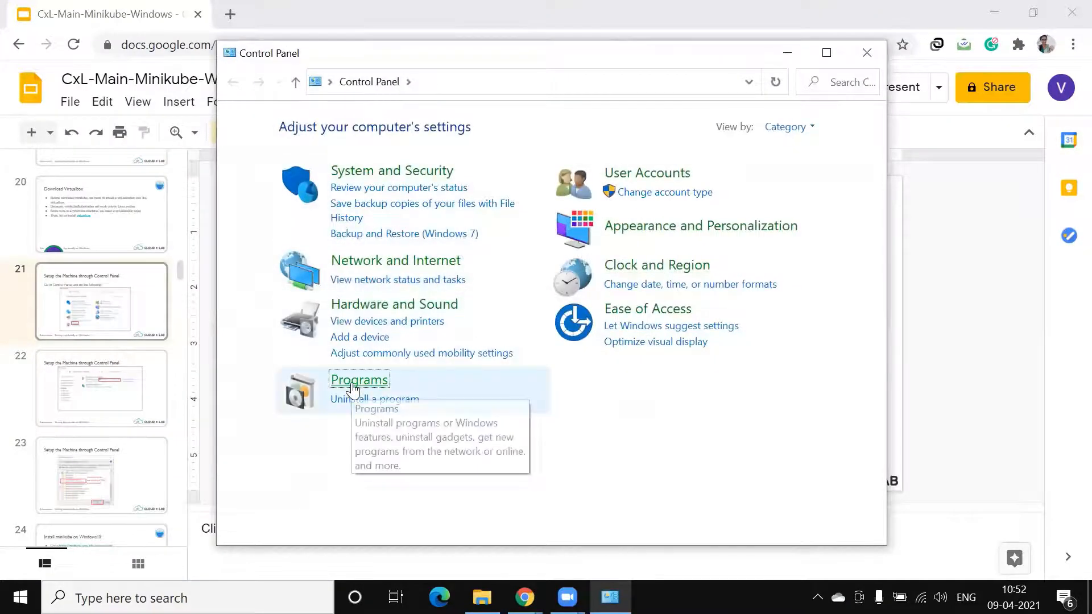
Inspect Virtual Machine Platform under Programs > Windows Features, cancel unchanged, and return to the slides
{"action": "left_click", "coordinate": [359, 380]}
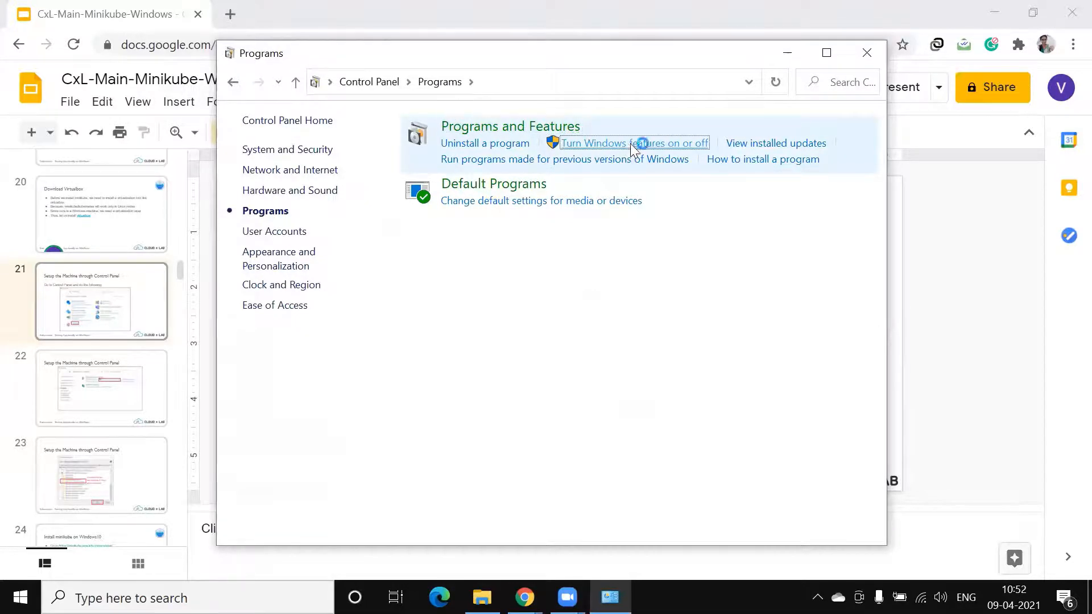
{"action": "left_click", "coordinate": [633, 143]}
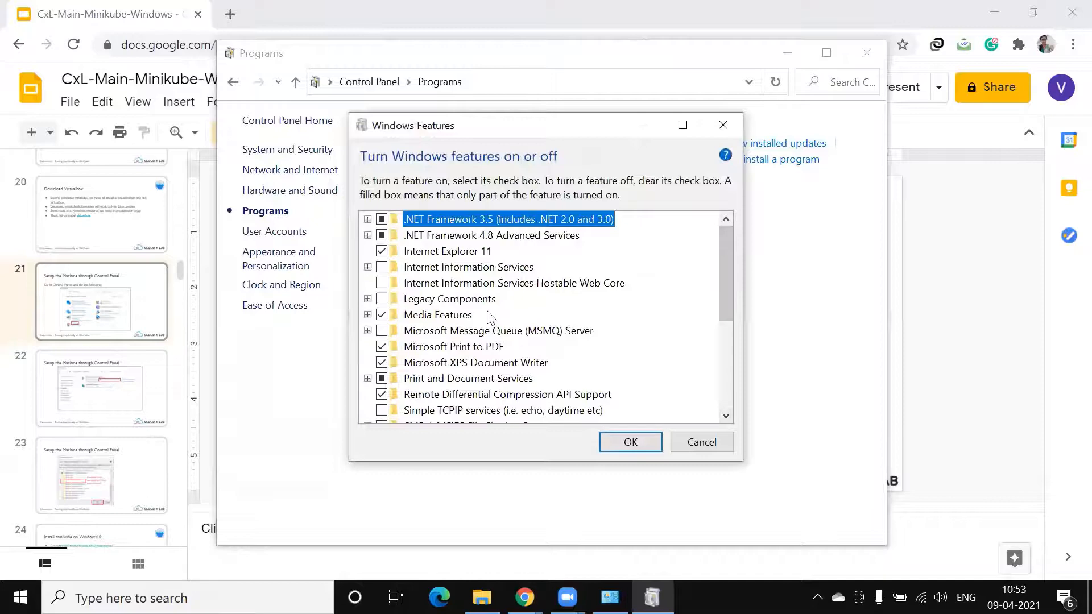
{"action": "scroll", "scroll_direction": "down", "scroll_amount": 3}
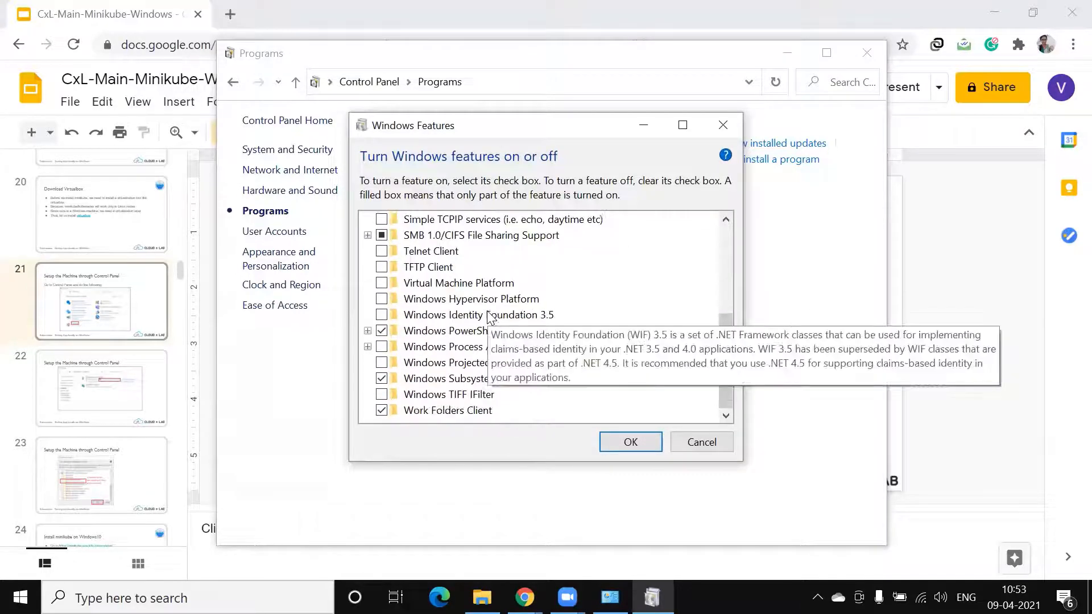
{"action": "left_click", "coordinate": [382, 283]}
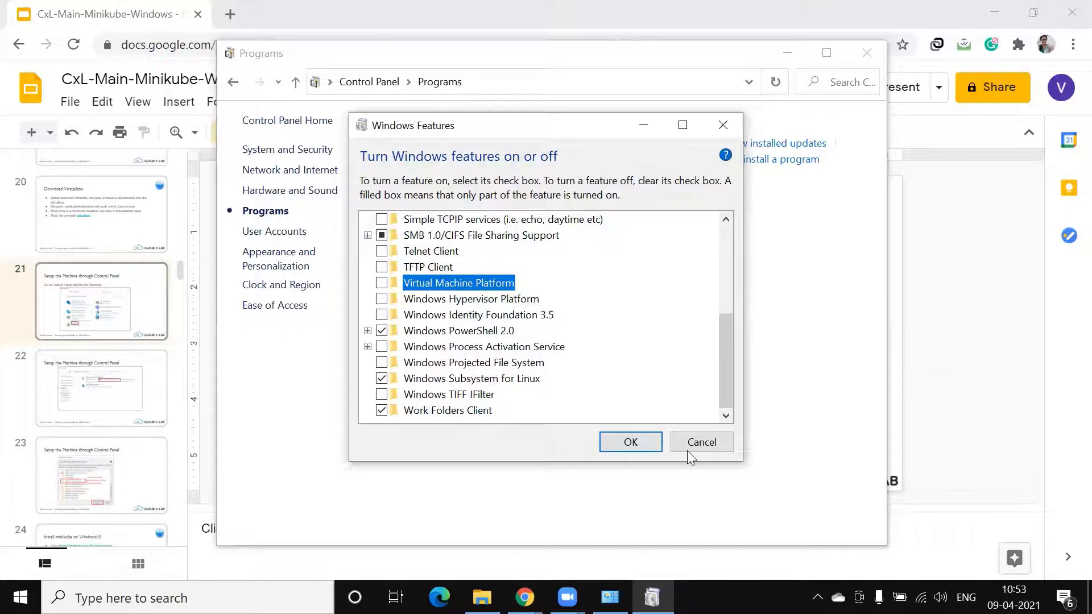
{"action": "left_click", "coordinate": [701, 441]}
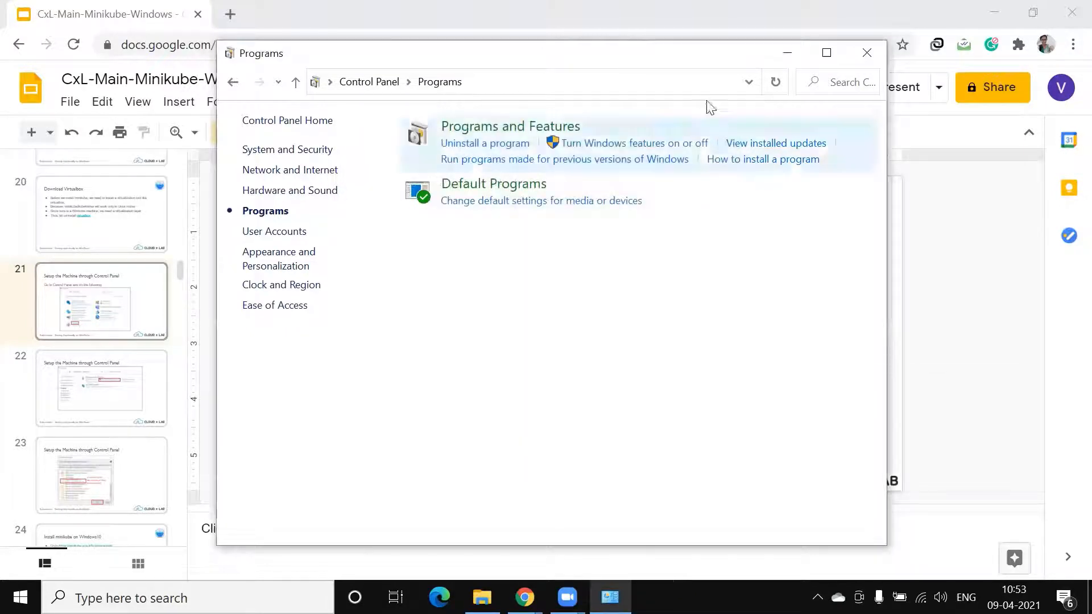
{"action": "left_click", "coordinate": [867, 52]}
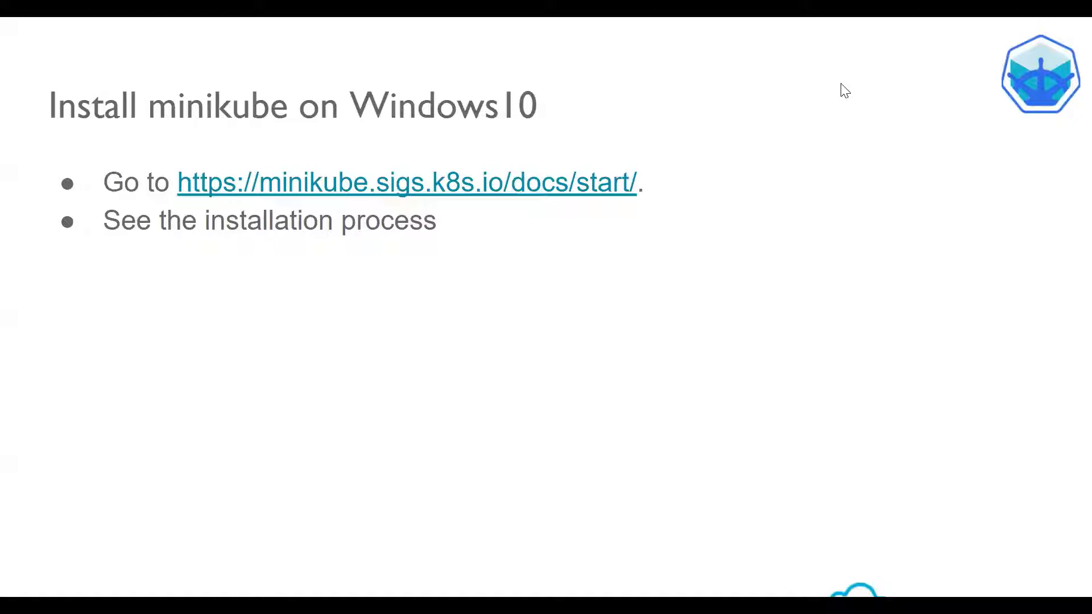
{"action": "mouse_move", "coordinate": [492, 184]}
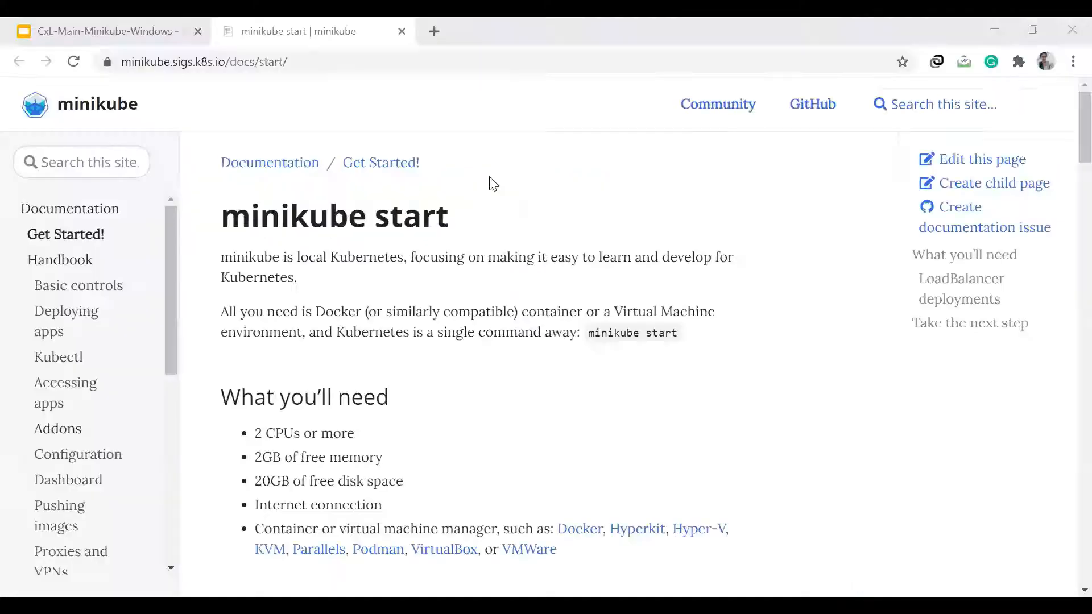
Under 1 Installation on the Windows tab, download the stand-alone minikube Windows installer
{"action": "scroll", "scroll_direction": "down", "scroll_amount": 3}
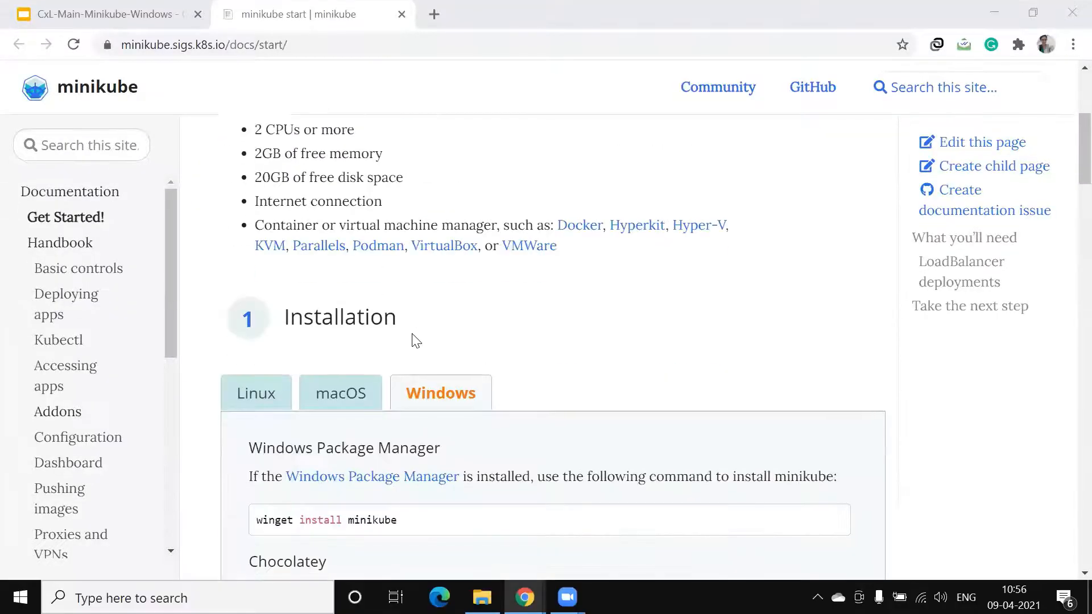
{"action": "scroll", "scroll_direction": "down", "scroll_amount": 3}
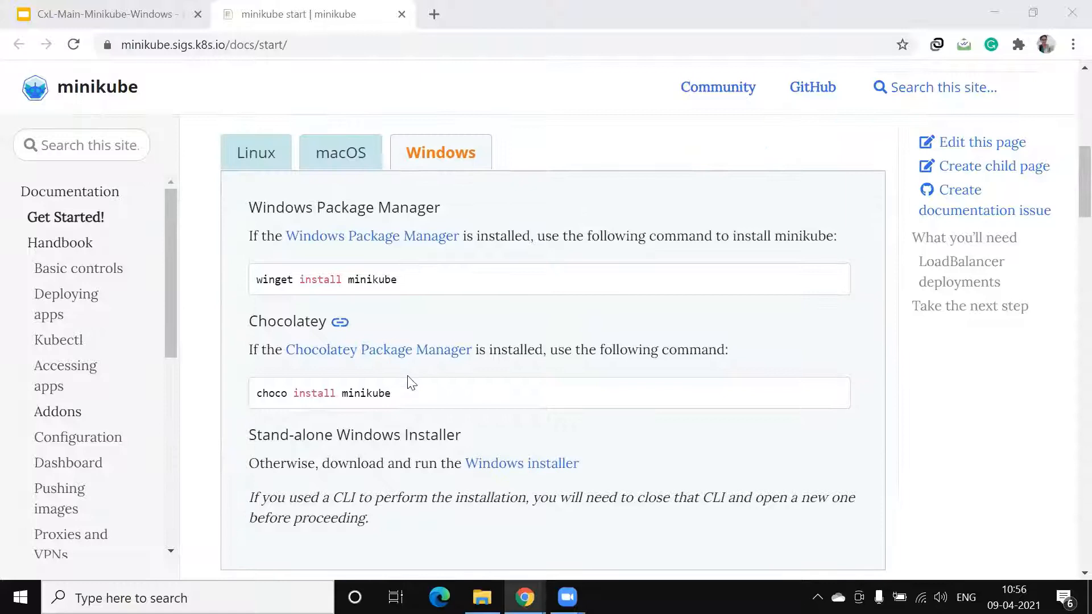
{"action": "left_click", "coordinate": [522, 464]}
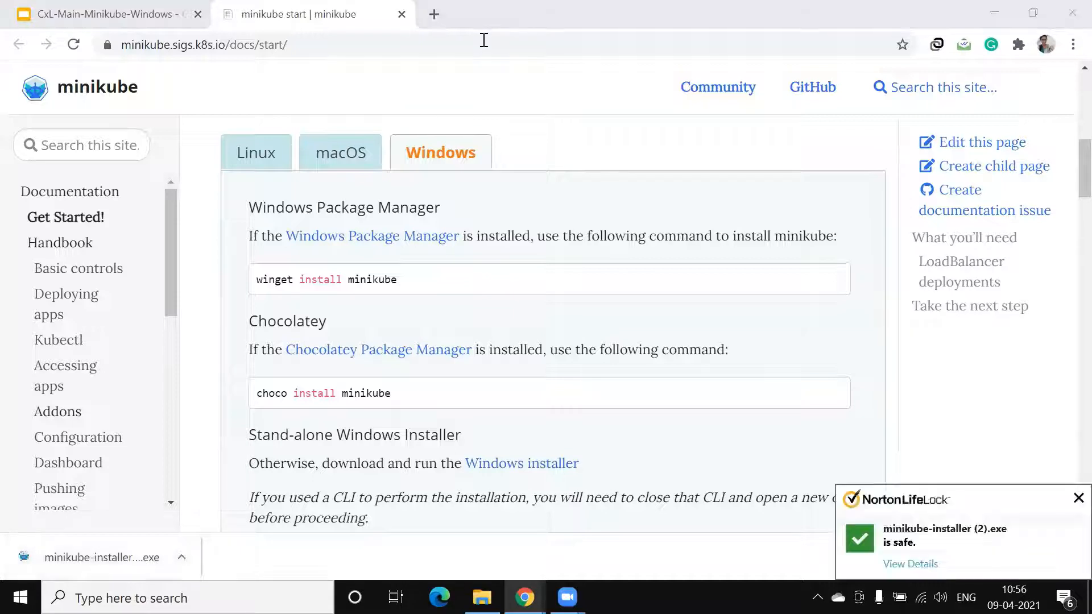
{"action": "mouse_move", "coordinate": [86, 560]}
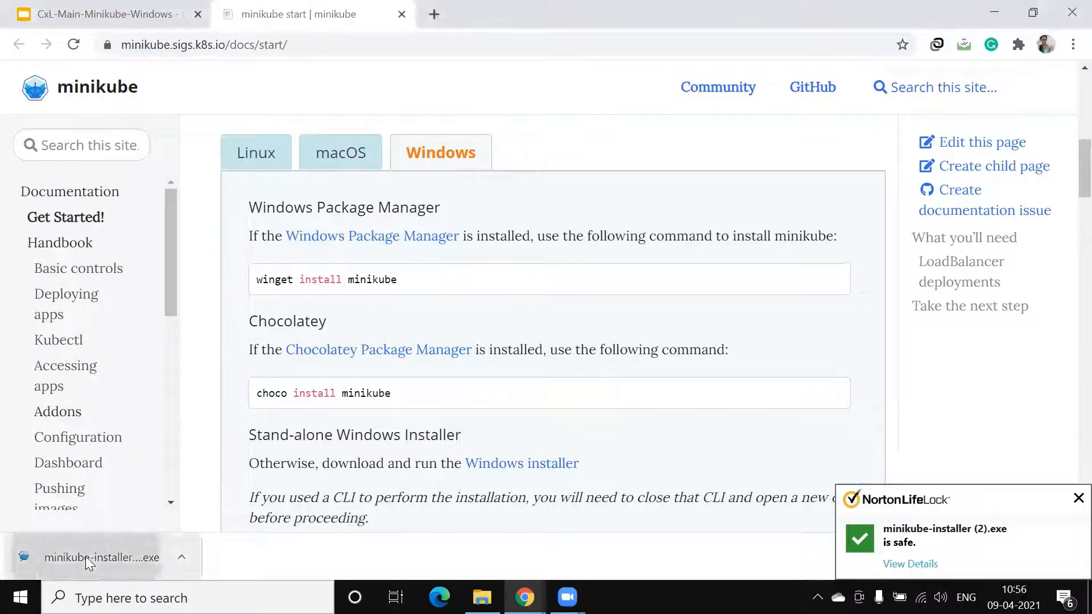
Run minikube-installer.exe in English and install into C:\Program Files\Kubernetes\Minikube
{"action": "left_click", "coordinate": [102, 558]}
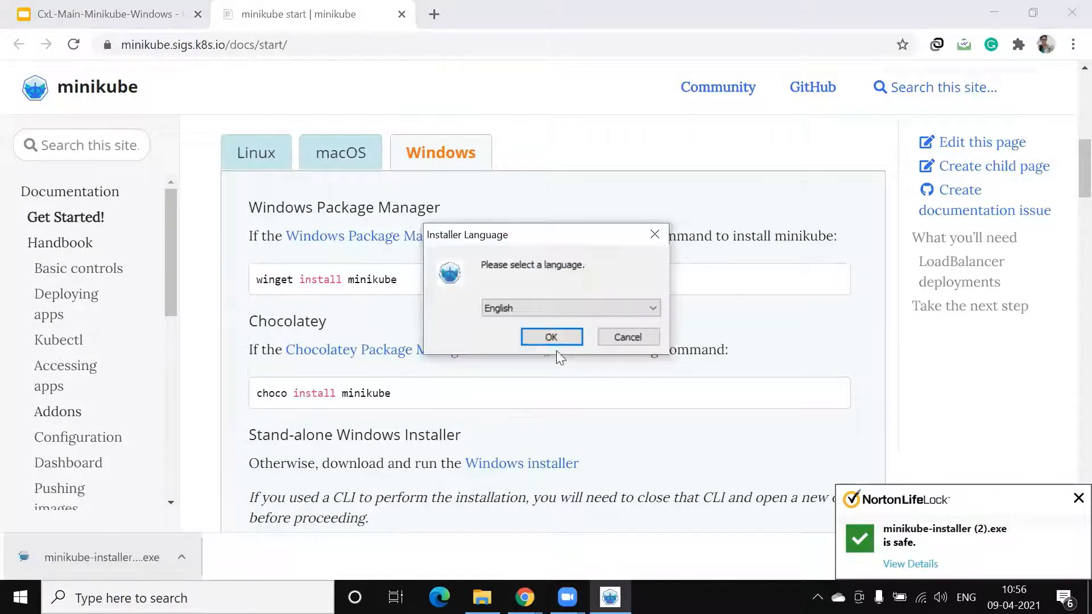
{"action": "left_click", "coordinate": [552, 337]}
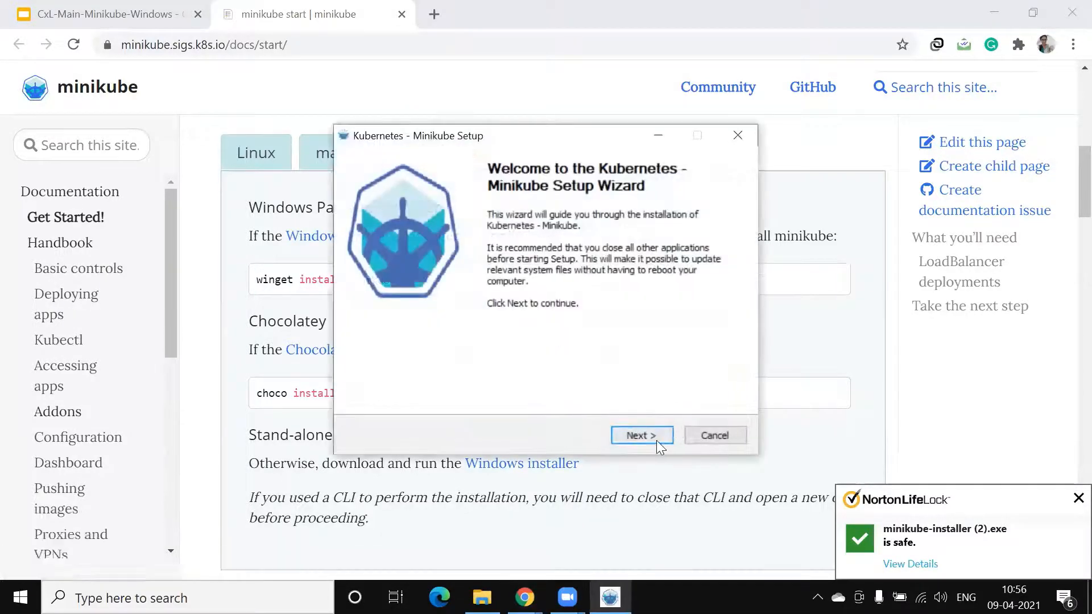
{"action": "left_click", "coordinate": [643, 435]}
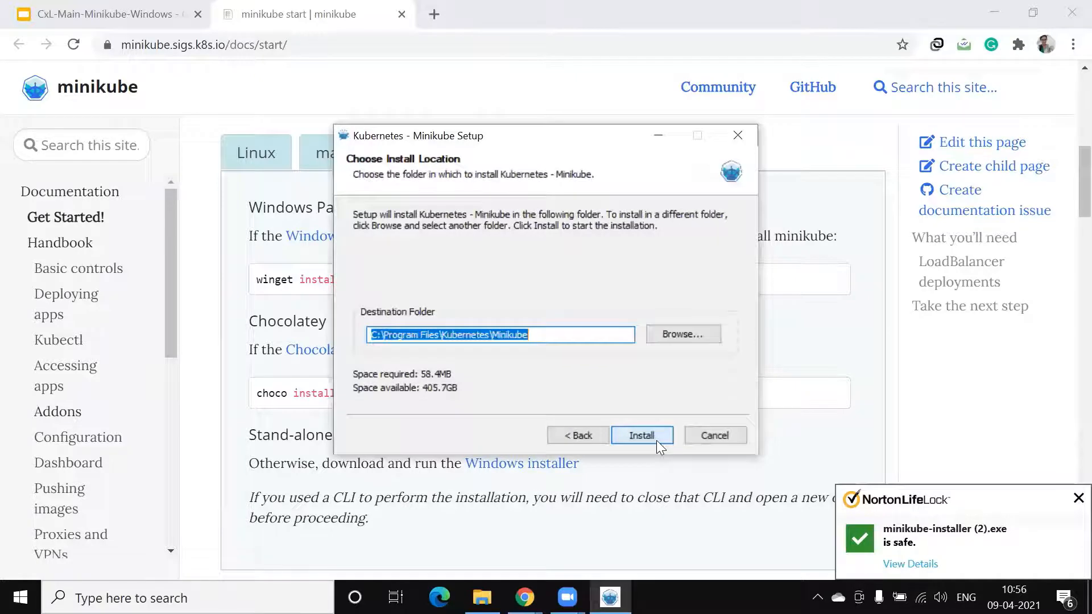
{"action": "left_click", "coordinate": [642, 435]}
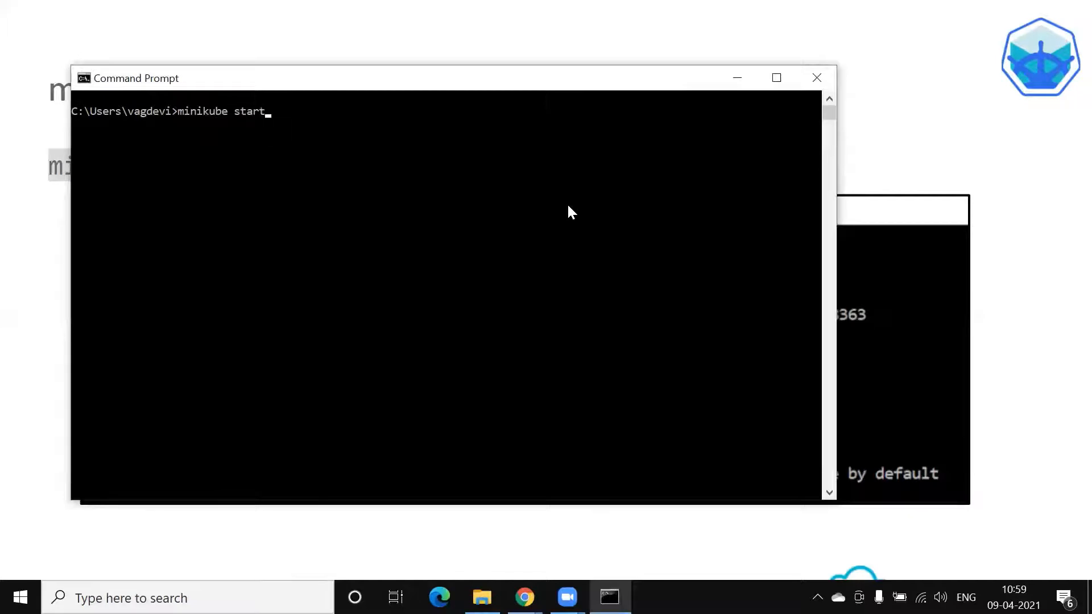
Complete the command 'minikube start --driver=virtualbox' at the prompt
{"action": "type", "text": "--dri"}
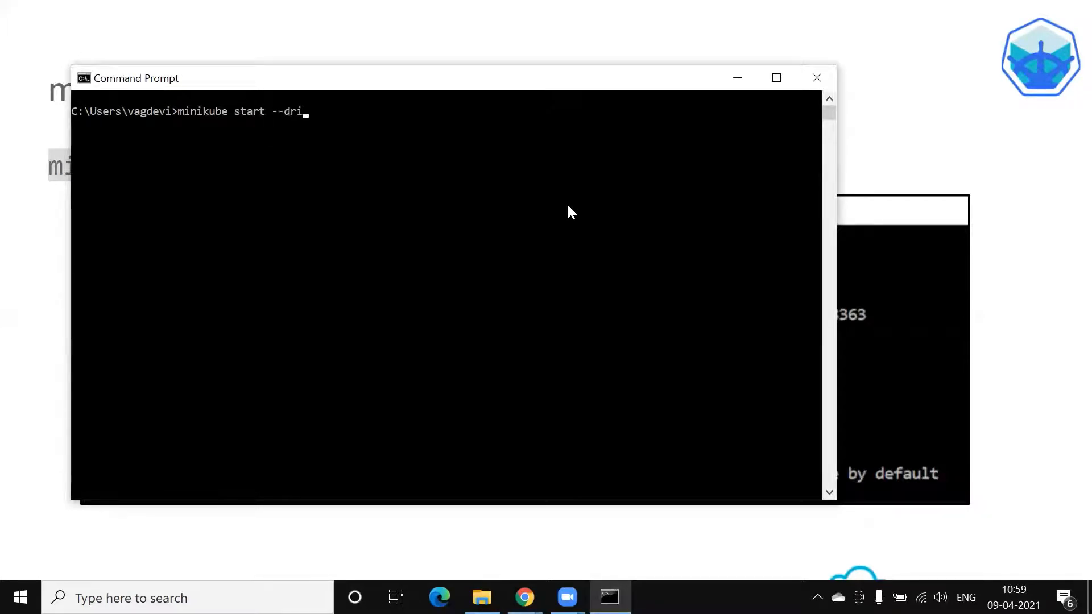
{"action": "type", "text": "ver=virt"}
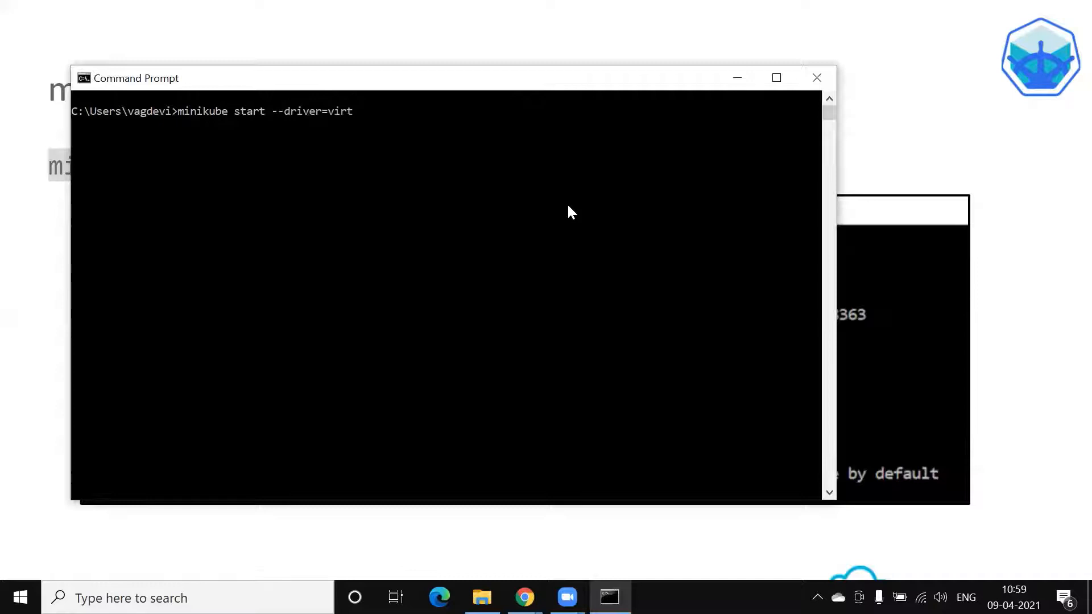
{"action": "type", "text": "ualbox"}
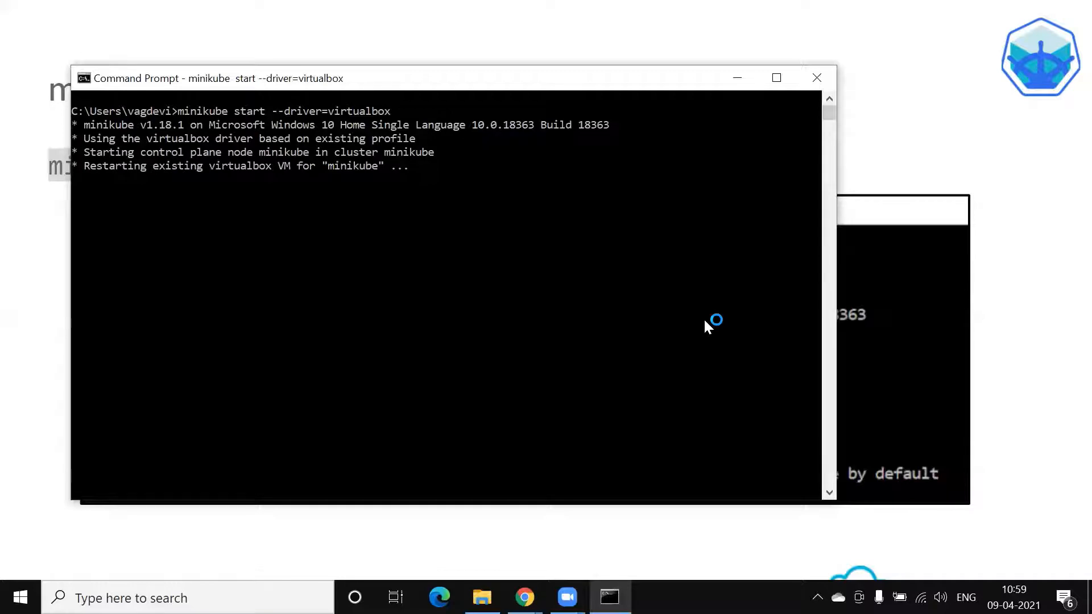
{"action": "mouse_move", "coordinate": [649, 381]}
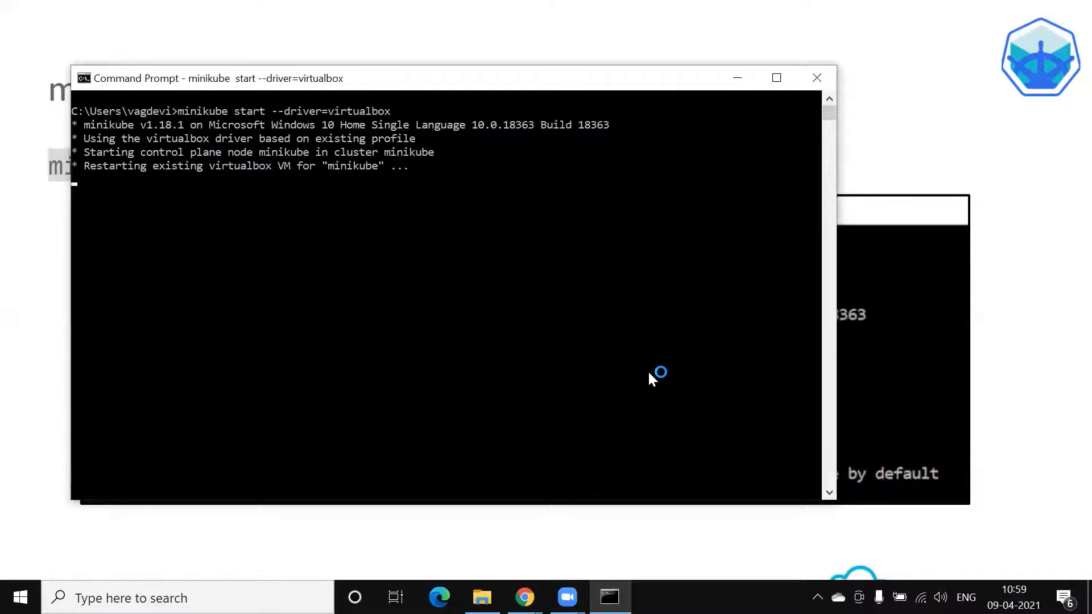
{"action": "mouse_move", "coordinate": [651, 379]}
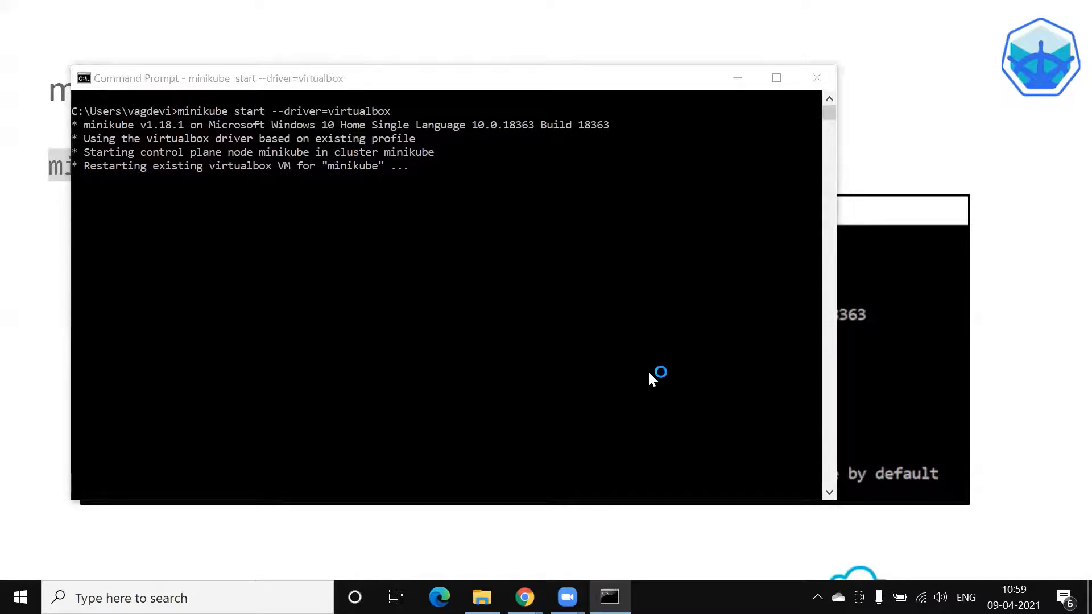
{"action": "mouse_move", "coordinate": [630, 318]}
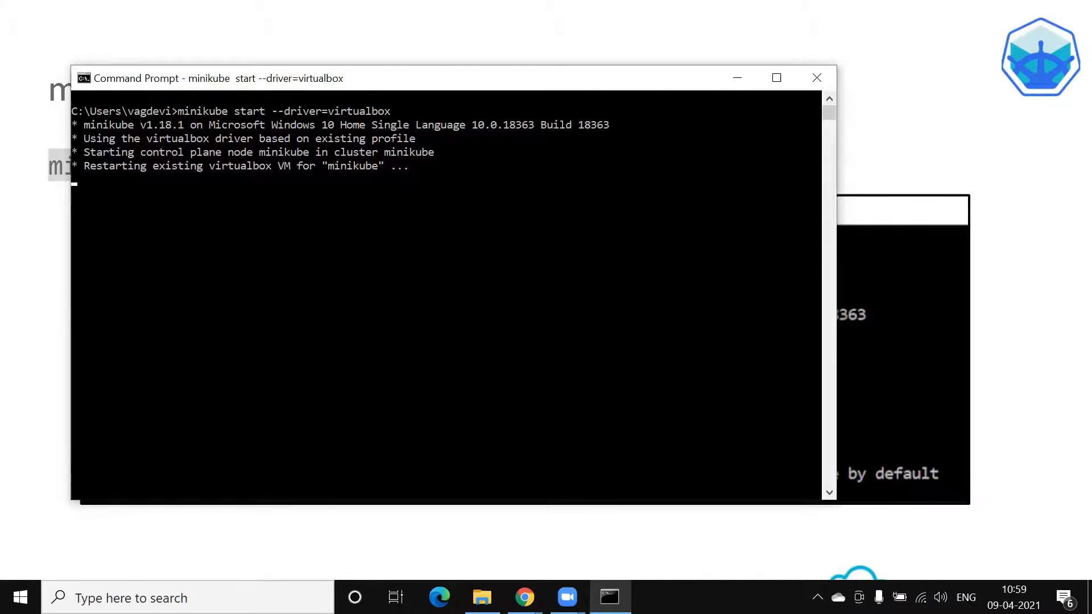
{"action": "mouse_move", "coordinate": [939, 98]}
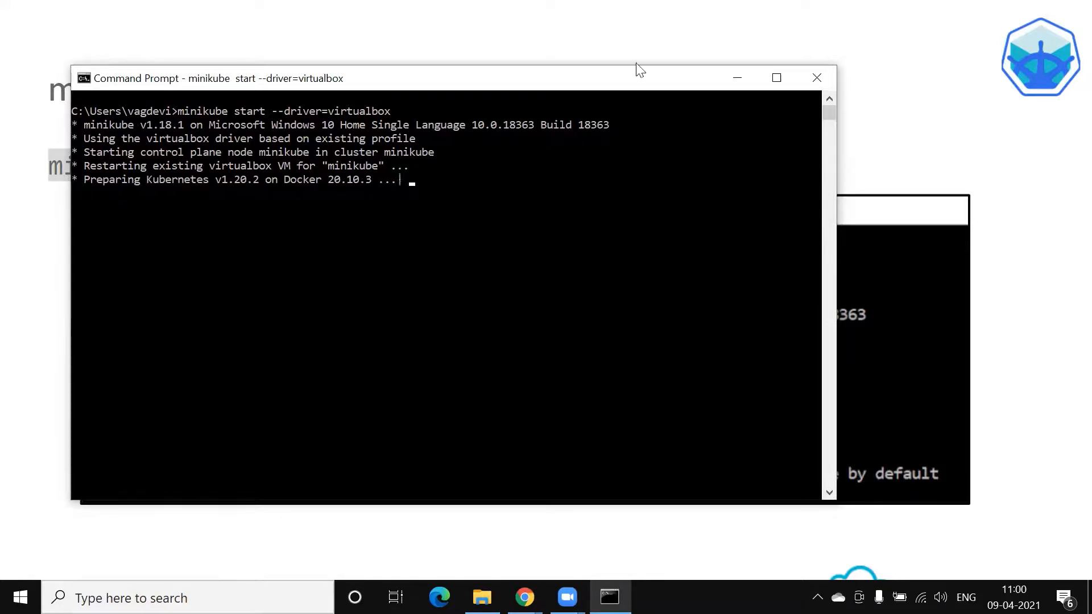
{"action": "mouse_move", "coordinate": [90, 187]}
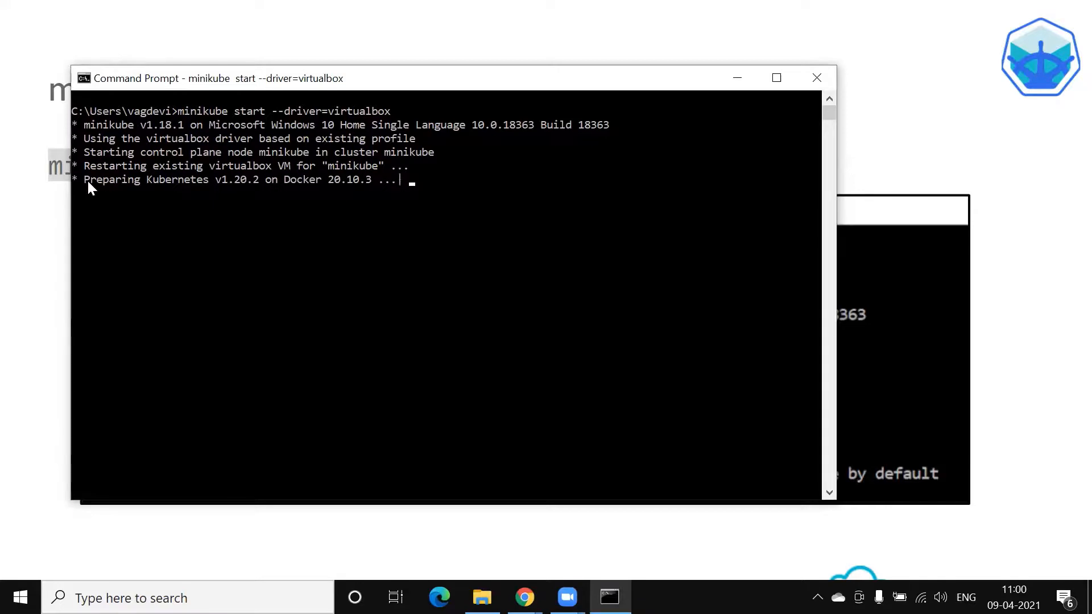
{"action": "mouse_move", "coordinate": [284, 191]}
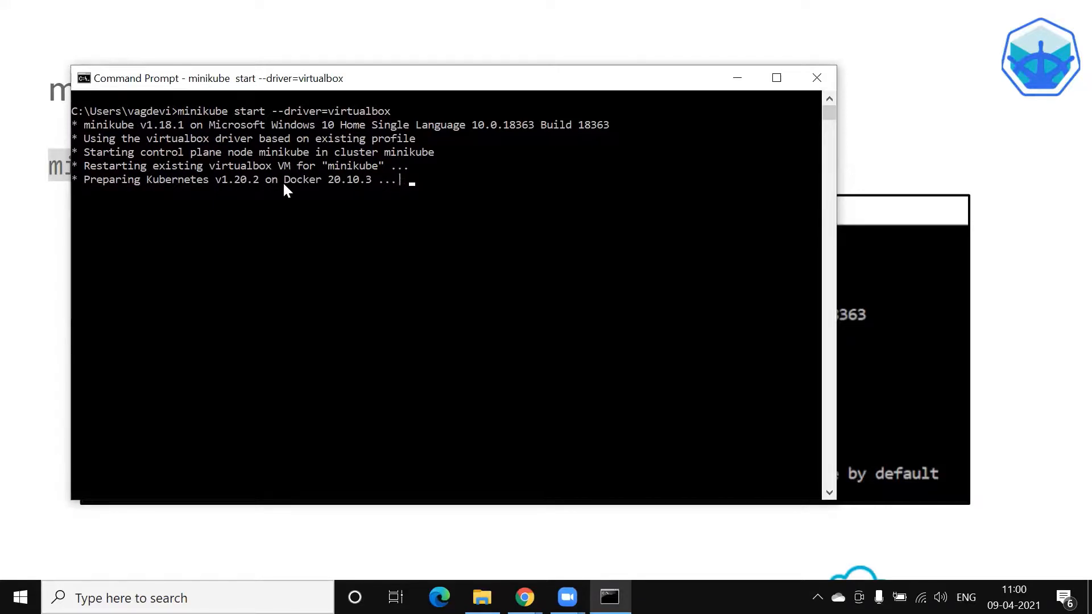
{"action": "mouse_move", "coordinate": [348, 193]}
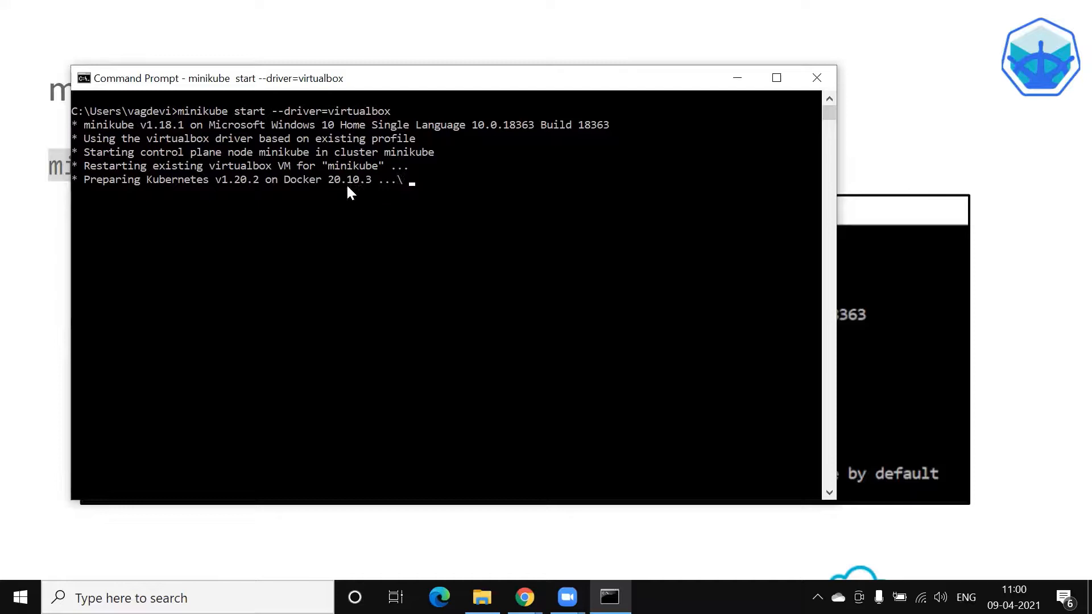
{"action": "mouse_move", "coordinate": [431, 165]}
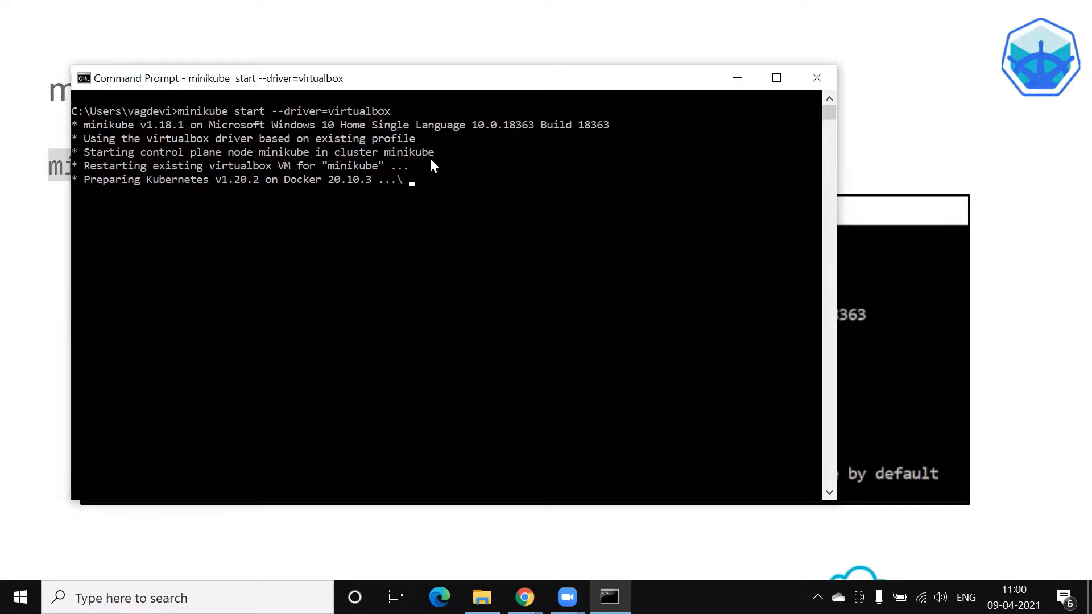
{"action": "mouse_move", "coordinate": [332, 195]}
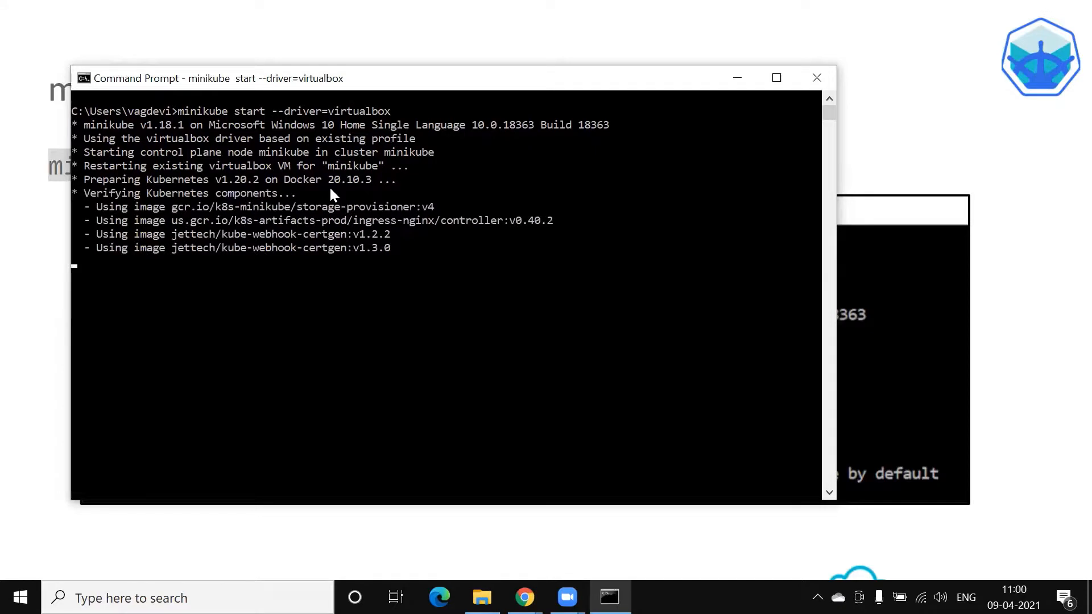
{"action": "mouse_move", "coordinate": [537, 243]}
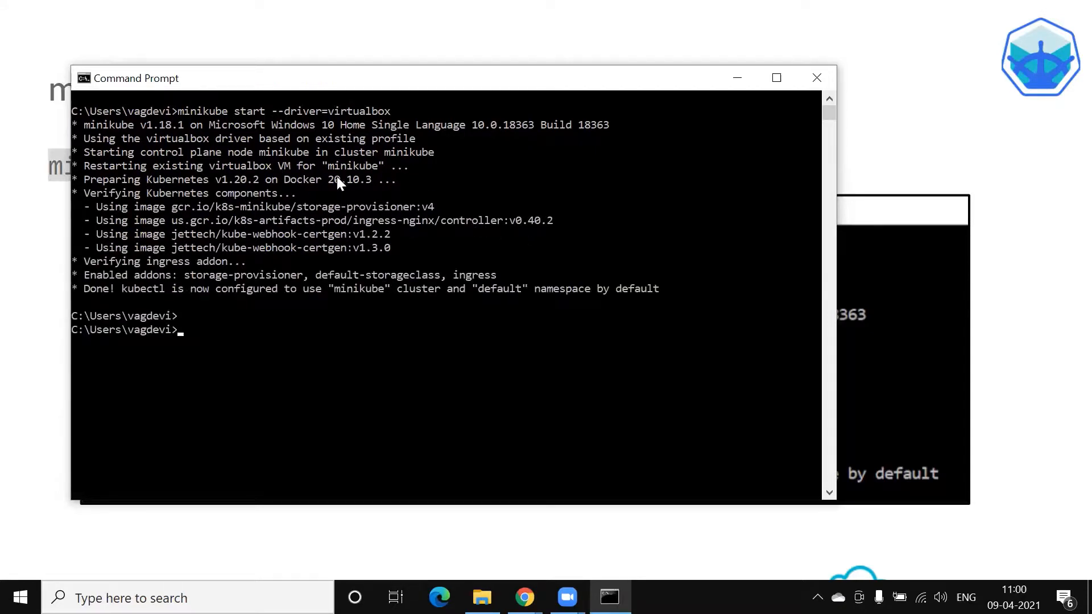
{"action": "mouse_move", "coordinate": [371, 320]}
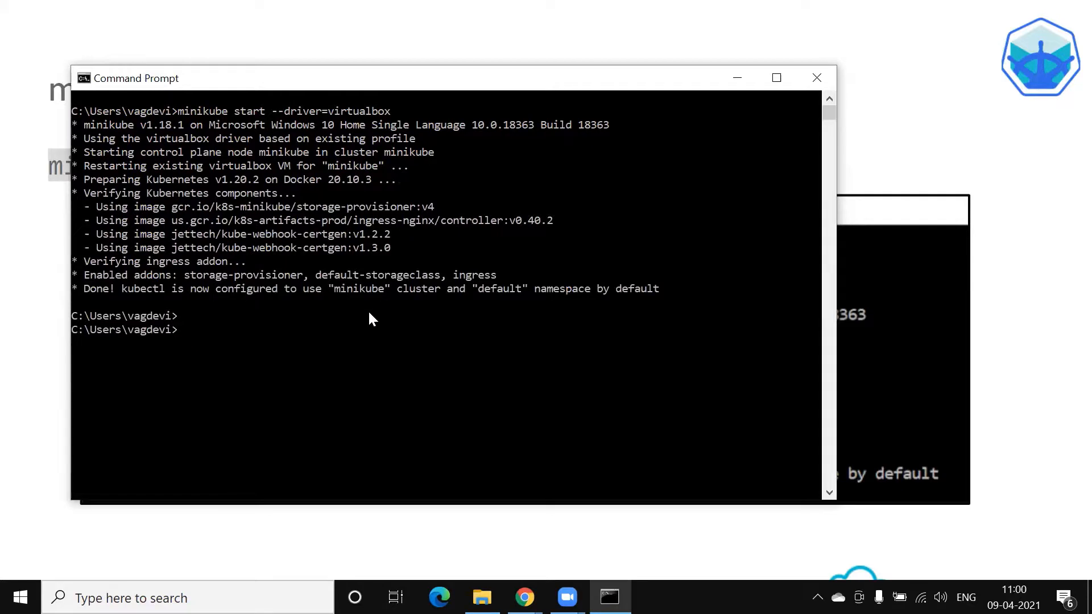
{"action": "mouse_move", "coordinate": [439, 177]}
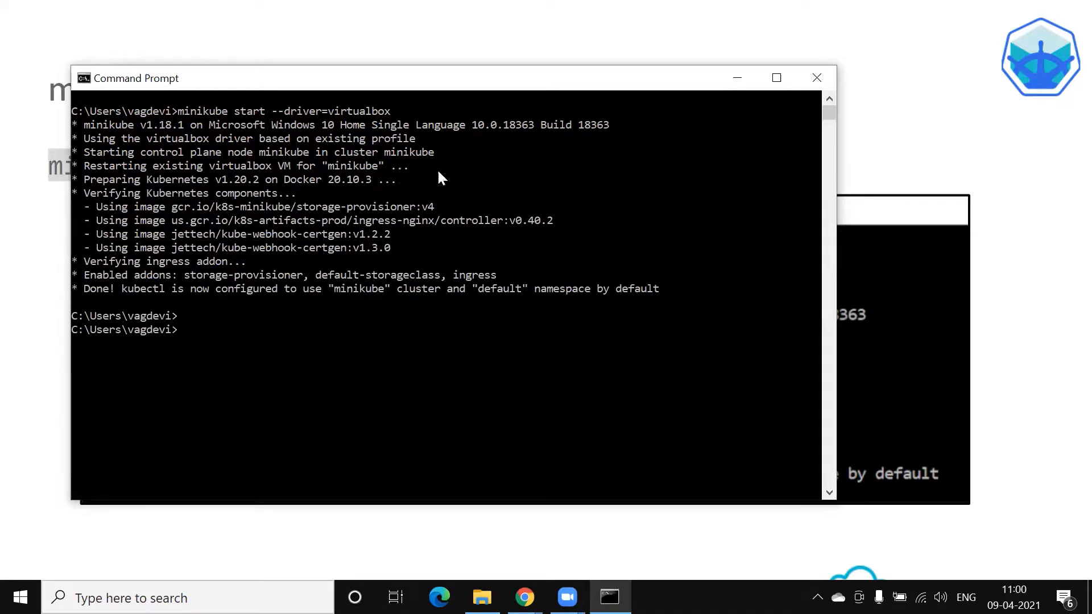
{"action": "mouse_move", "coordinate": [459, 363]}
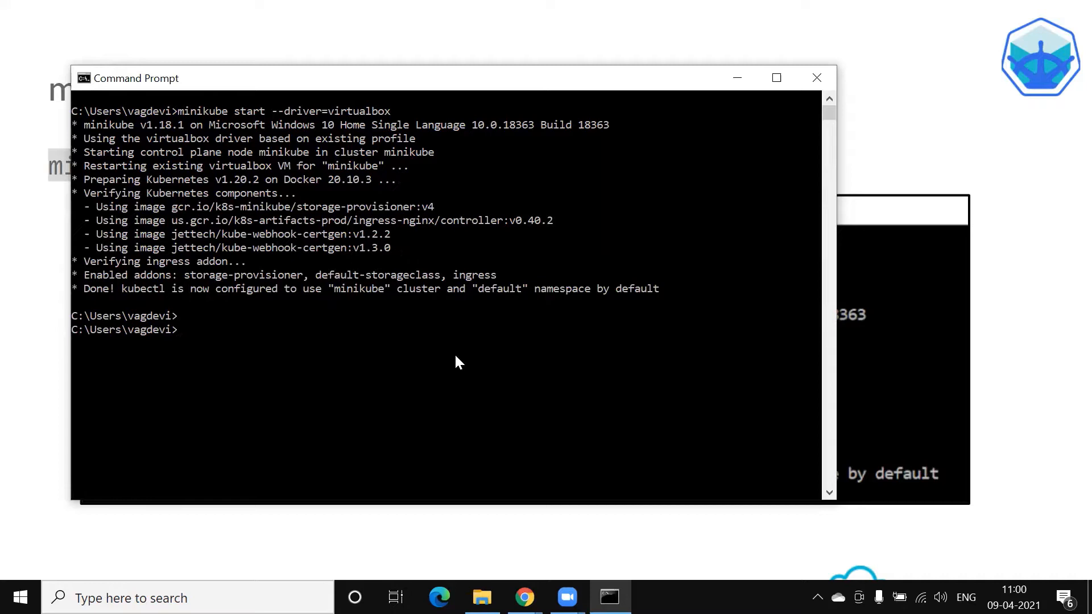
Run 'minikube status' to confirm host, kubelet and apiserver are Running
{"action": "type", "text": "minikub"}
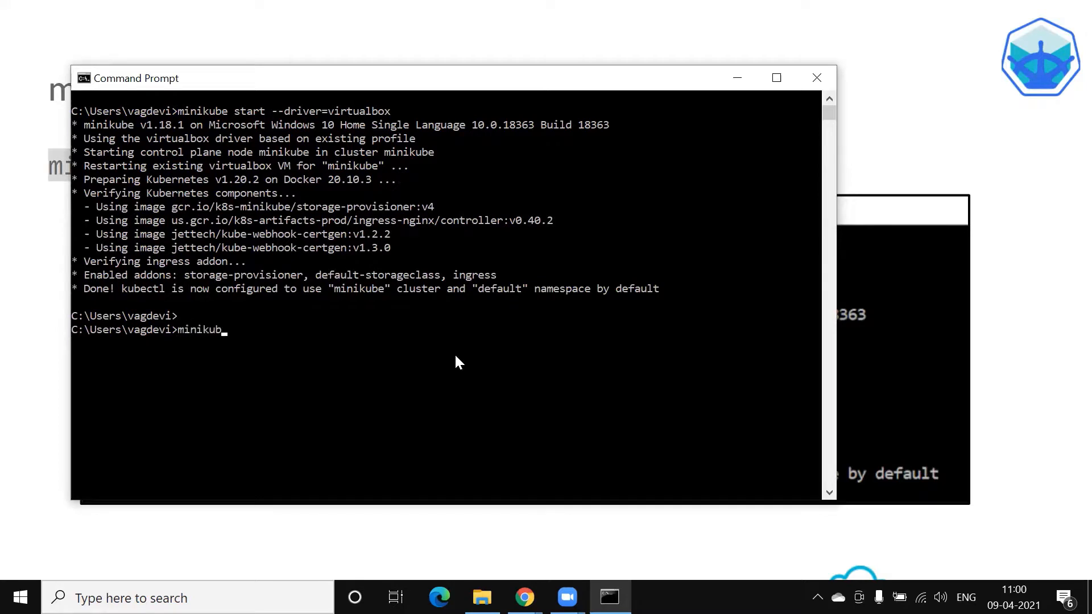
{"action": "type", "text": "e status"}
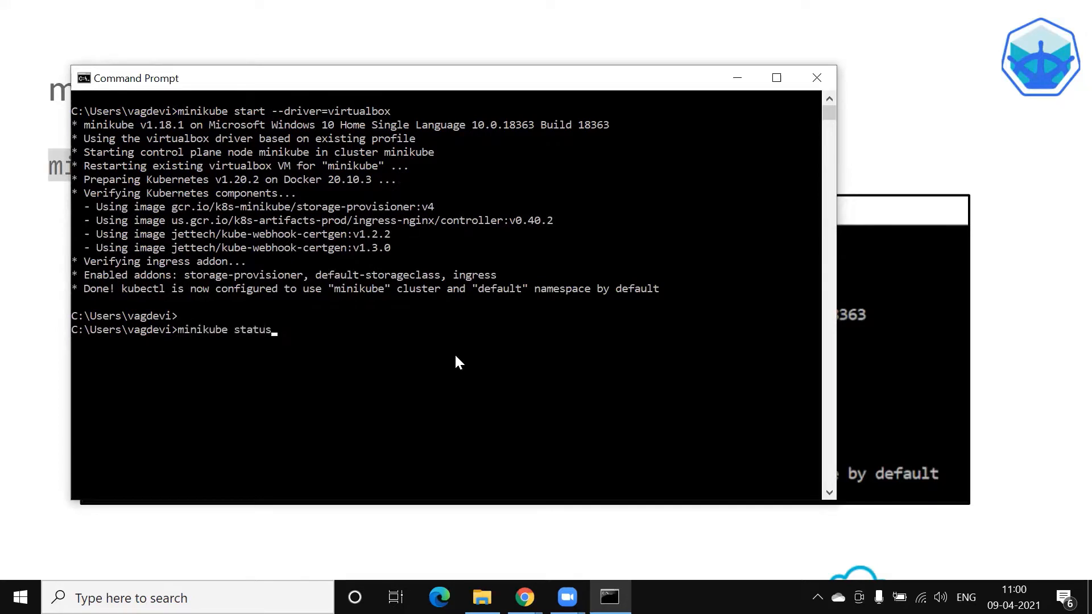
{"action": "key", "text": "Enter"}
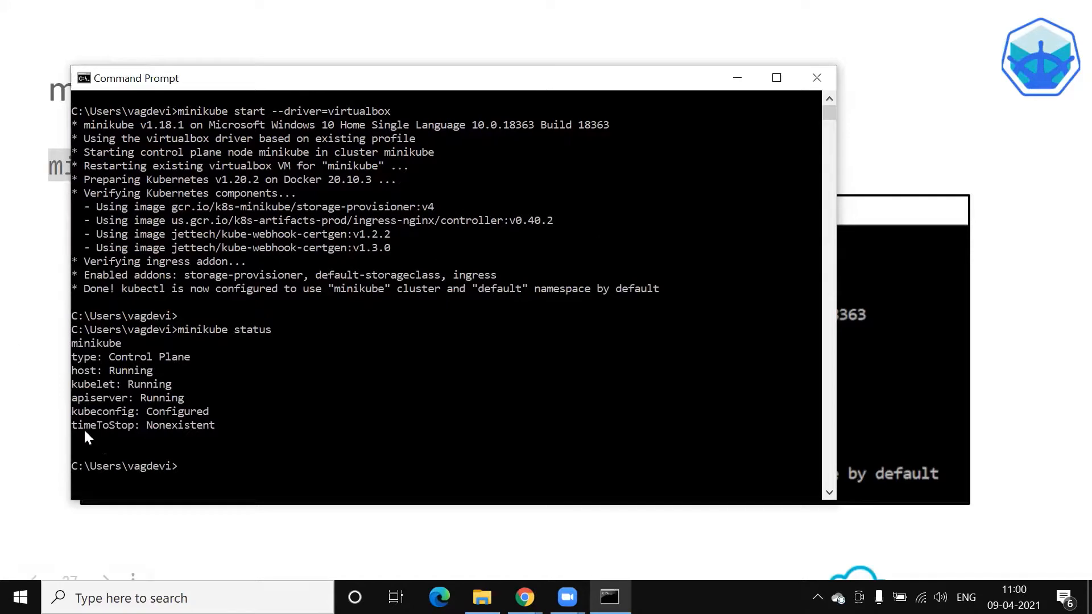